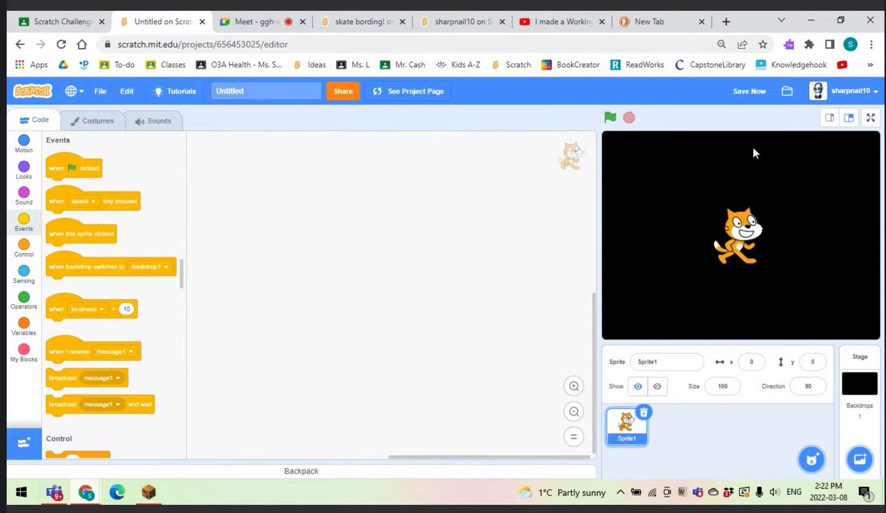
pyautogui.moveTo(74, 173)
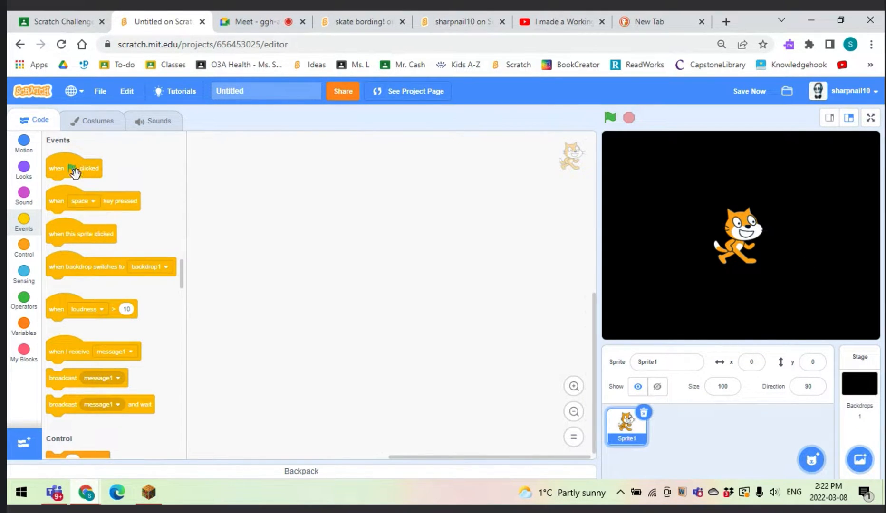
# Step: Start a green-flag script that sets the cat's size to 60% and run it so the cat shrinks
pyautogui.moveTo(73, 167); pyautogui.dragTo(266, 195)
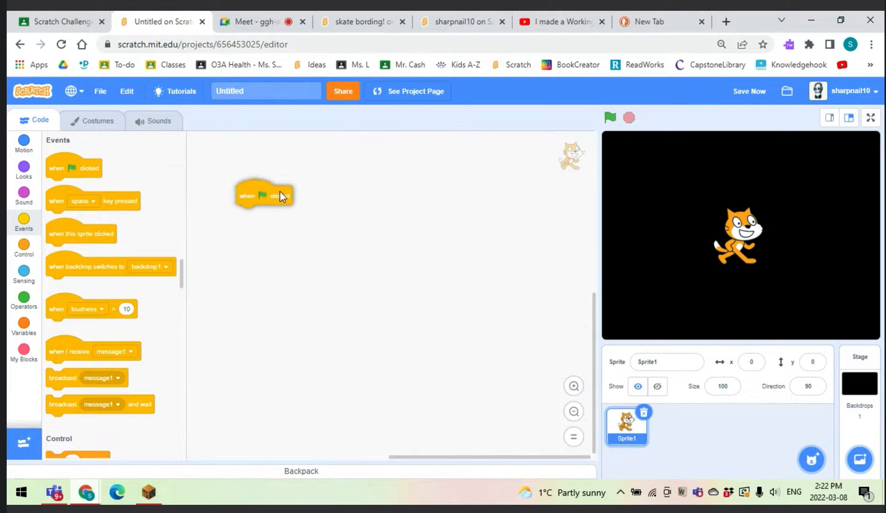
pyautogui.moveTo(263, 195); pyautogui.dragTo(415, 211)
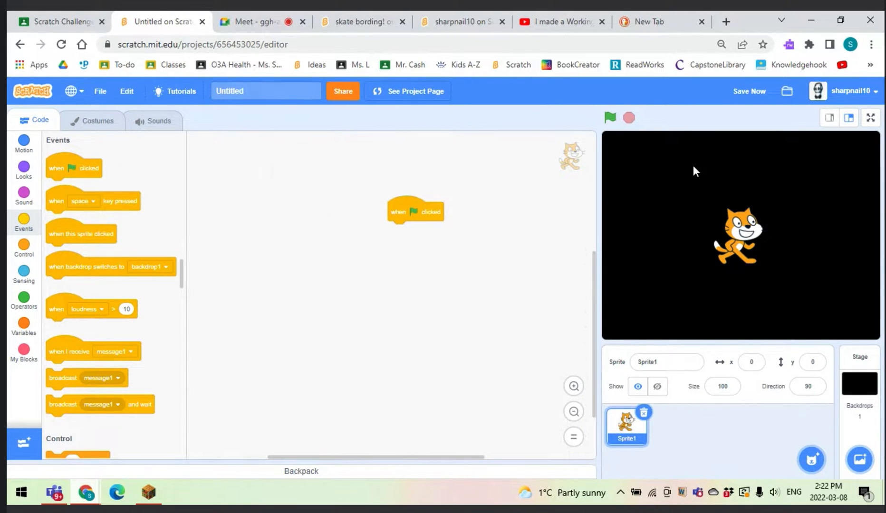
pyautogui.moveTo(127, 167)
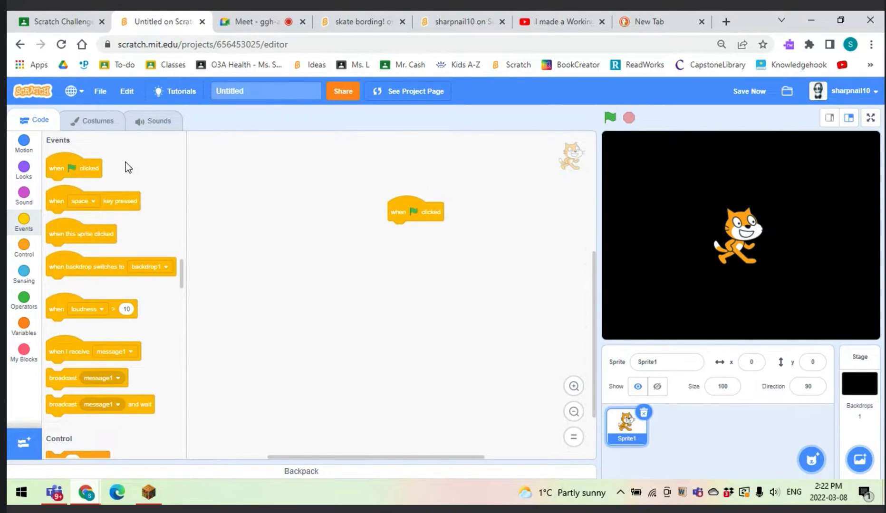
pyautogui.click(23, 170)
pyautogui.write('60')
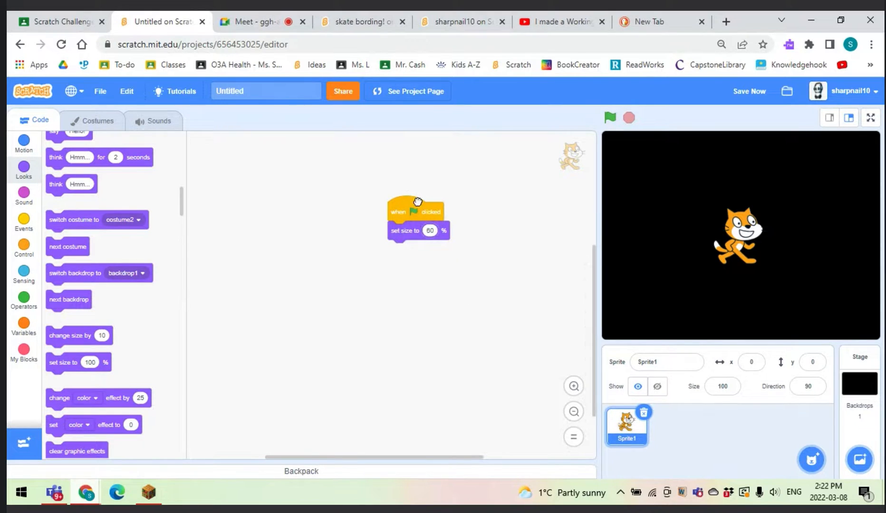
pyautogui.click(416, 209)
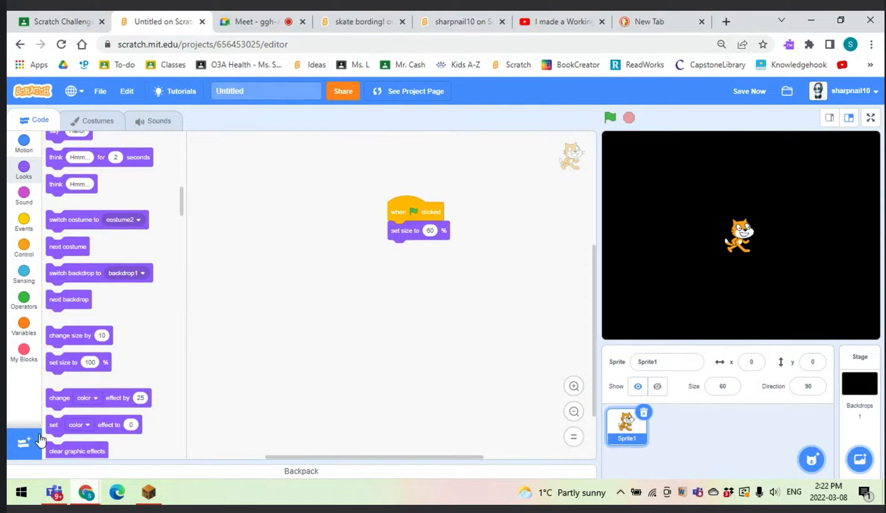
# Step: Add the Pen extension and attach a repeat 10 loop under the set-size block
pyautogui.click(20, 442)
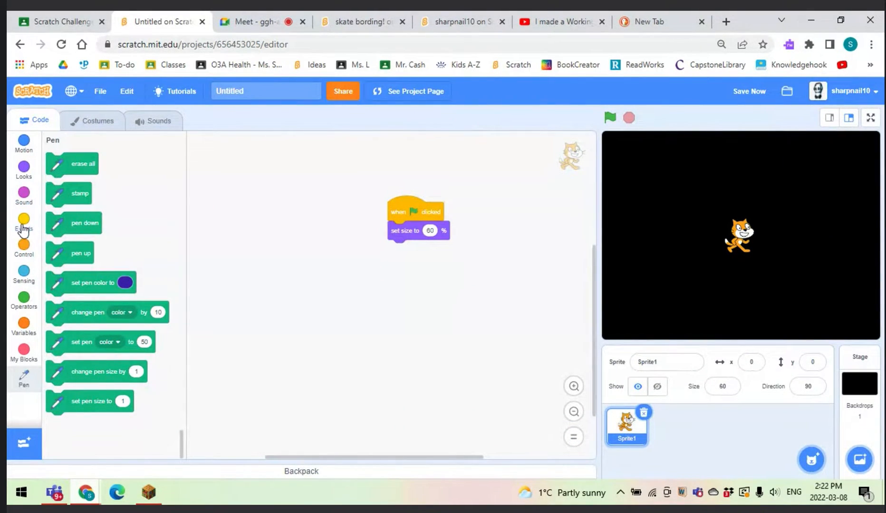
pyautogui.moveTo(23, 248)
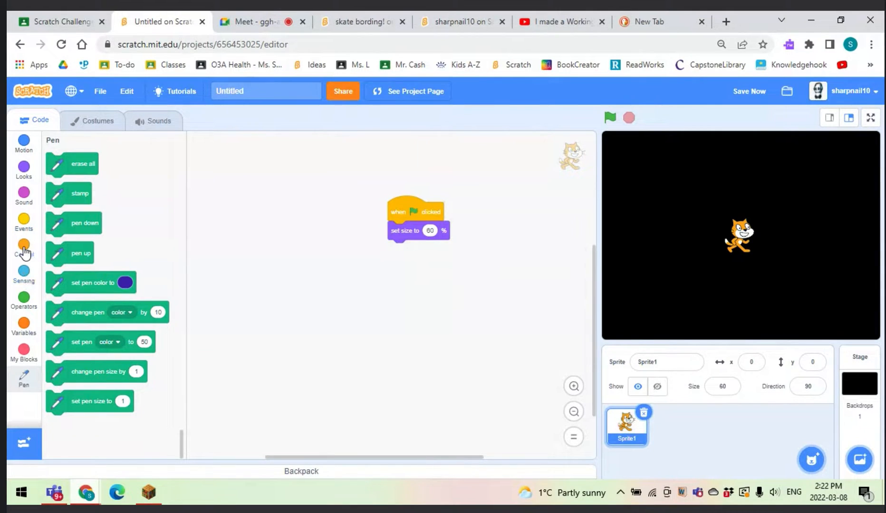
pyautogui.click(24, 246)
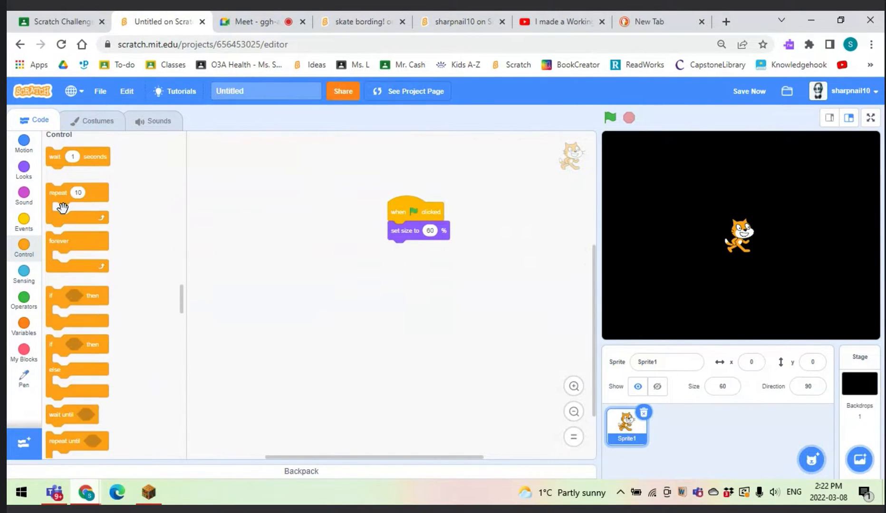
pyautogui.moveTo(77, 192); pyautogui.dragTo(399, 249)
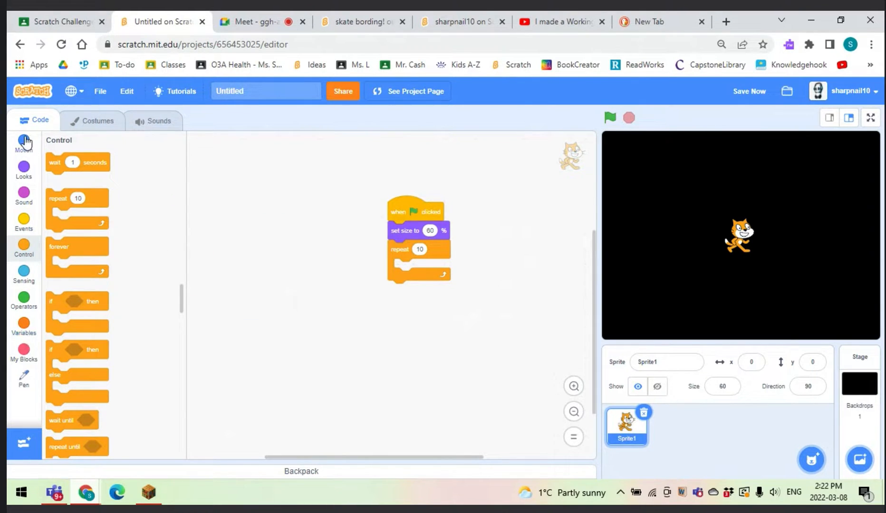
# Step: Put move 10 steps and turn 15 degrees inside the loop with pen down, then run it to draw an arc
pyautogui.click(24, 143)
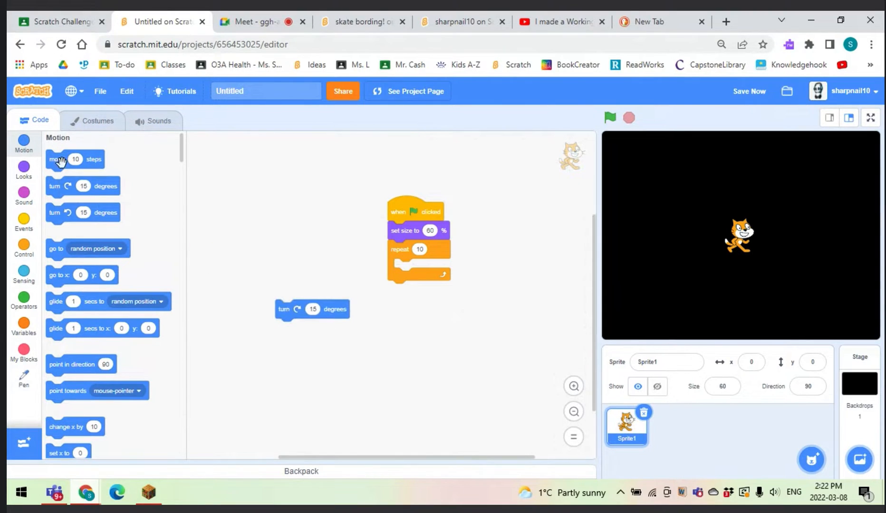
pyautogui.moveTo(75, 159); pyautogui.dragTo(327, 358)
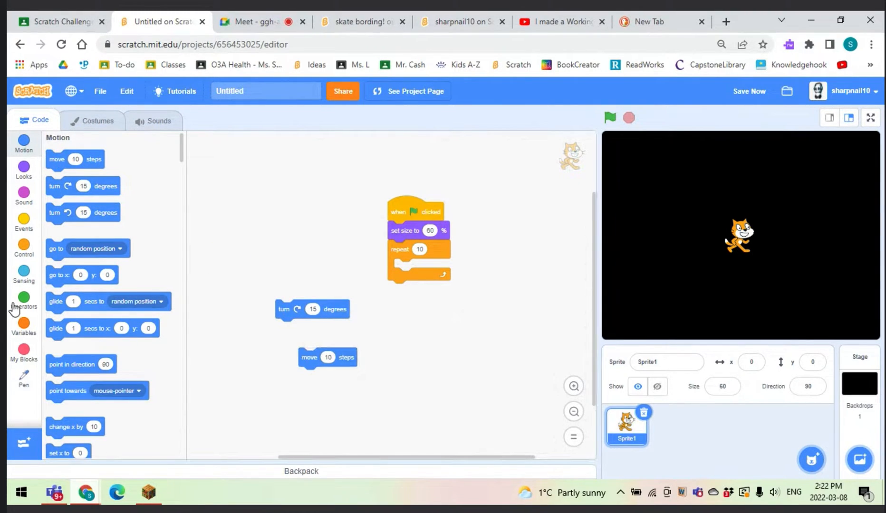
pyautogui.click(23, 386)
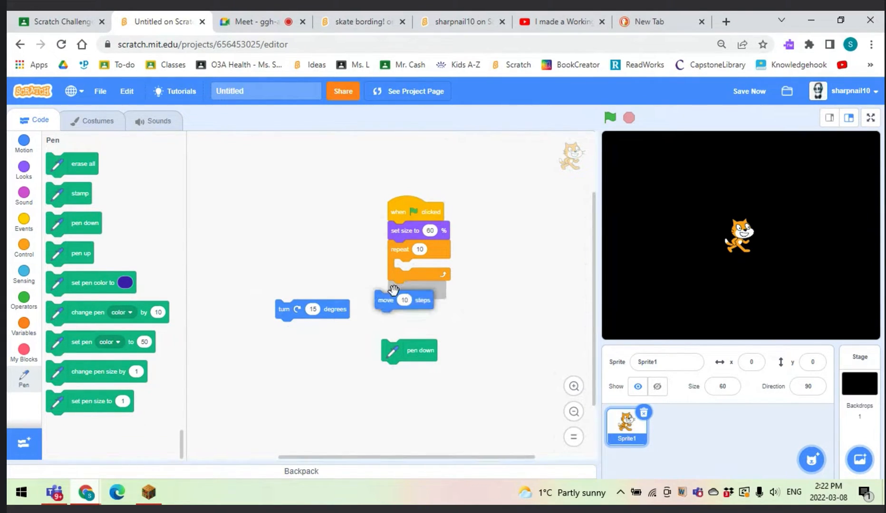
pyautogui.moveTo(311, 309); pyautogui.dragTo(435, 282)
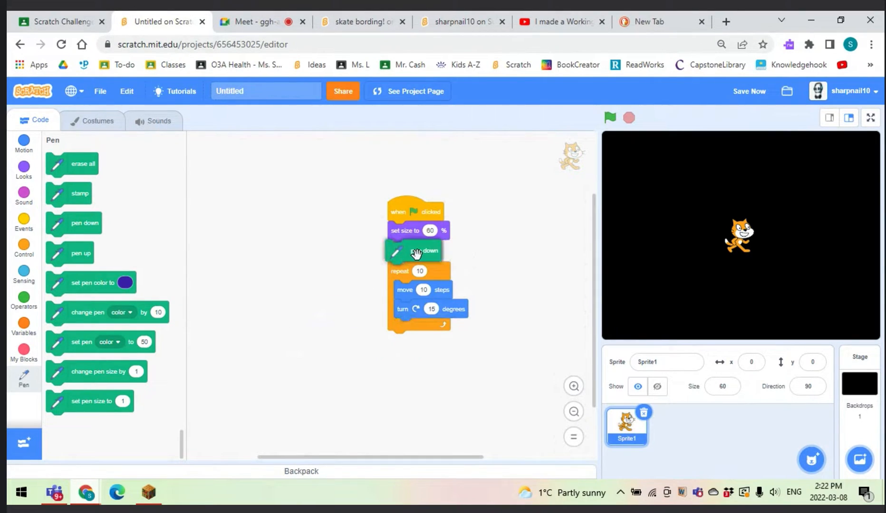
pyautogui.click(610, 118)
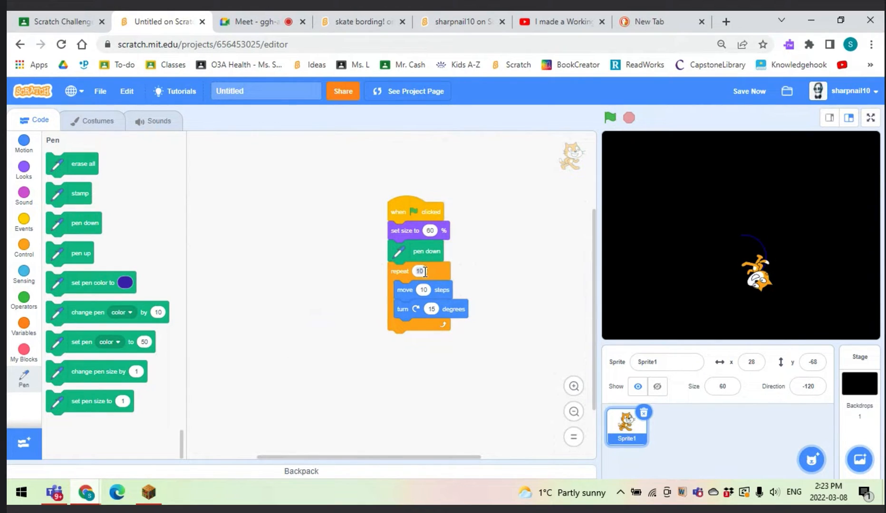
# Step: Make the loop repeat 50 times and start the cat at x 0, y 0
pyautogui.write('50')
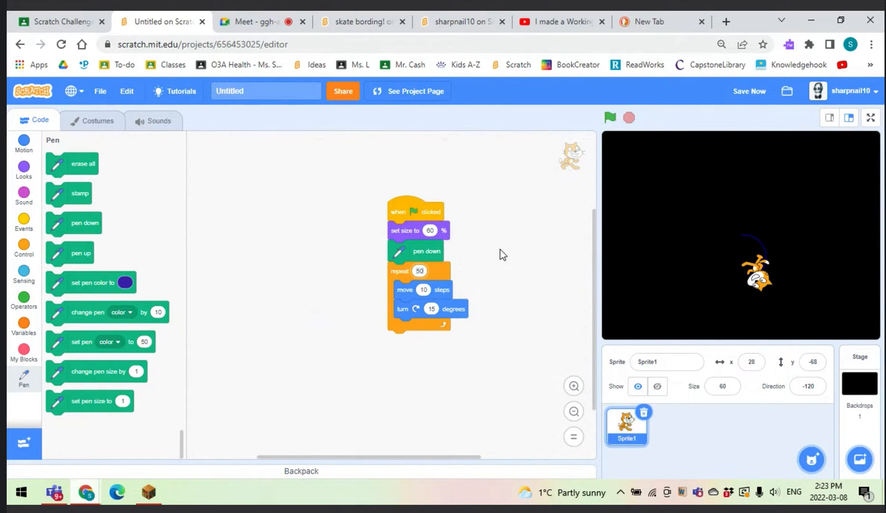
pyautogui.click(610, 118)
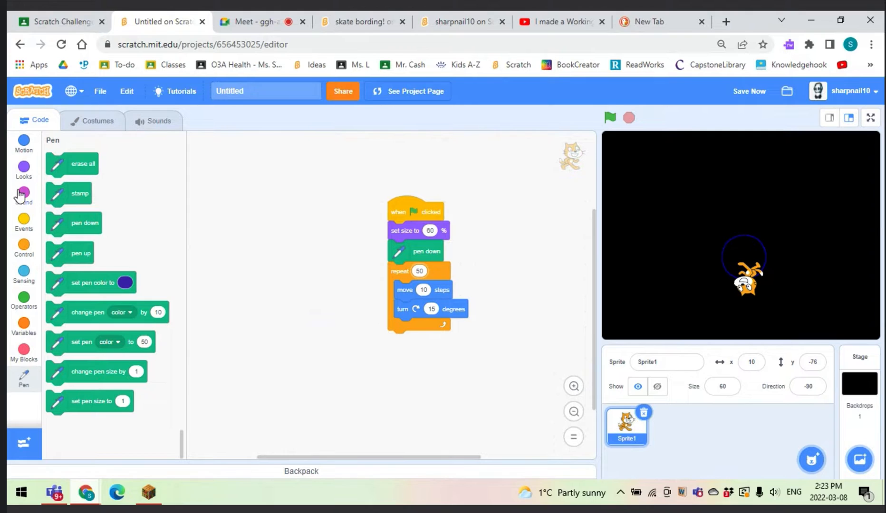
pyautogui.moveTo(362, 222)
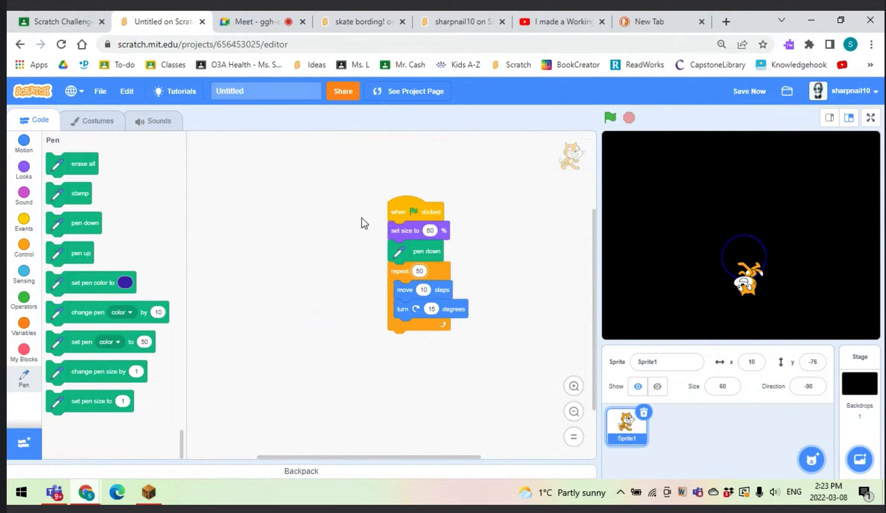
pyautogui.click(22, 142)
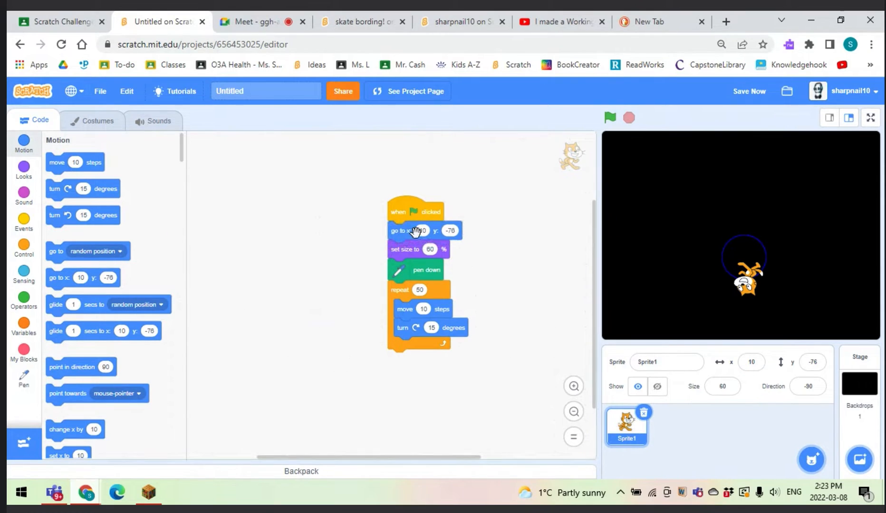
pyautogui.click(422, 231)
pyautogui.write('0')
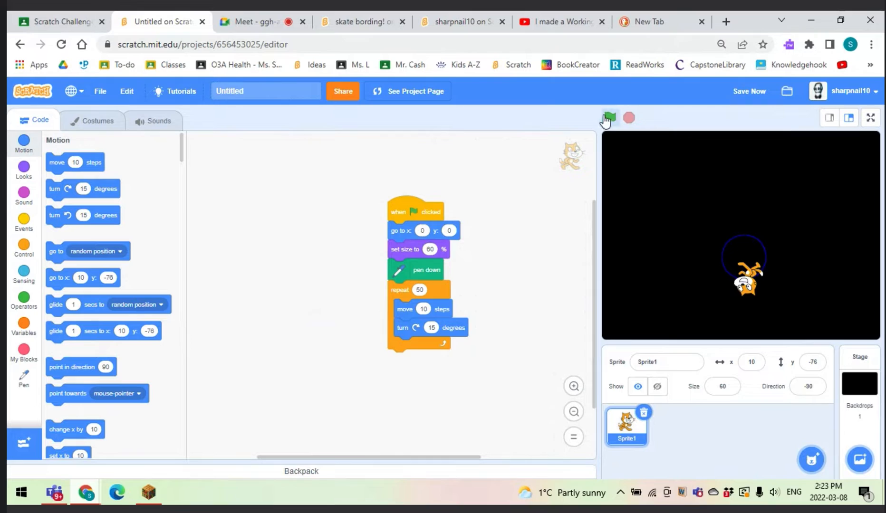
# Step: Add erase all after pen down and run the program to test clearing old drawings
pyautogui.click(610, 118)
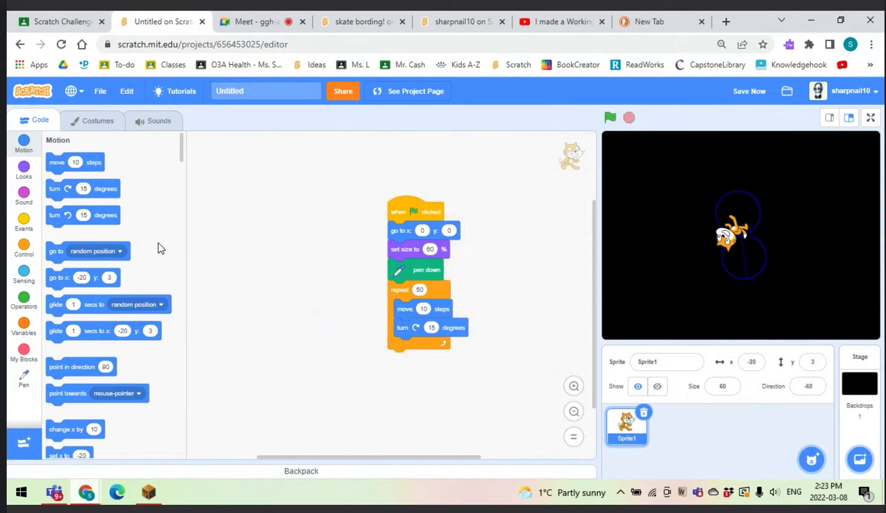
pyautogui.click(23, 377)
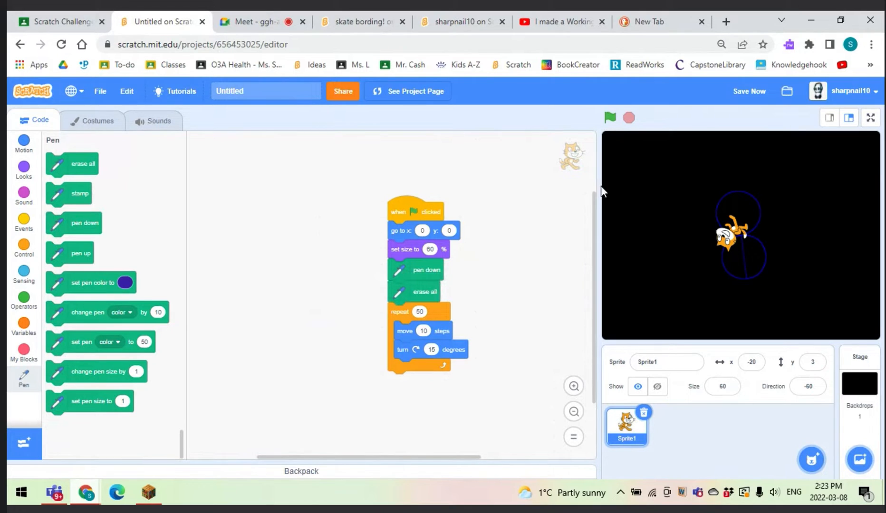
pyautogui.click(610, 118)
pyautogui.write('1')
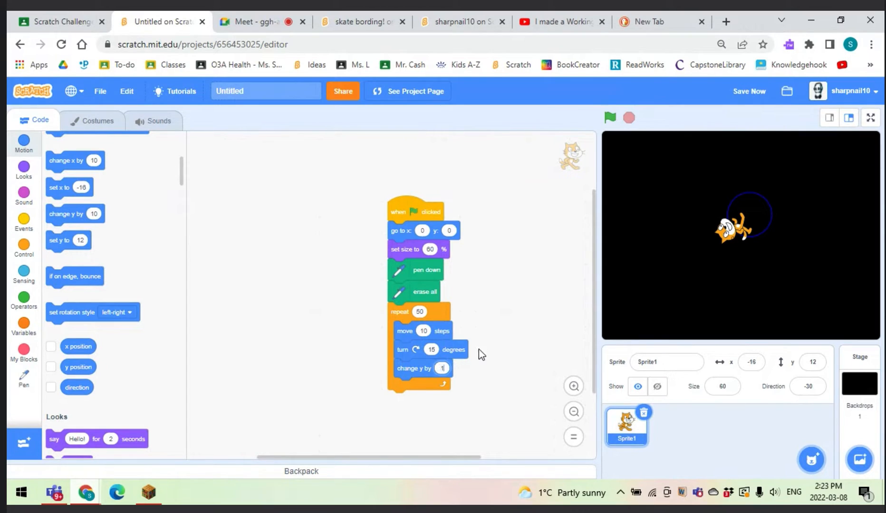
# Step: Test the rising spiral, stop it, and take the change y by 1 block out of the loop
pyautogui.click(610, 118)
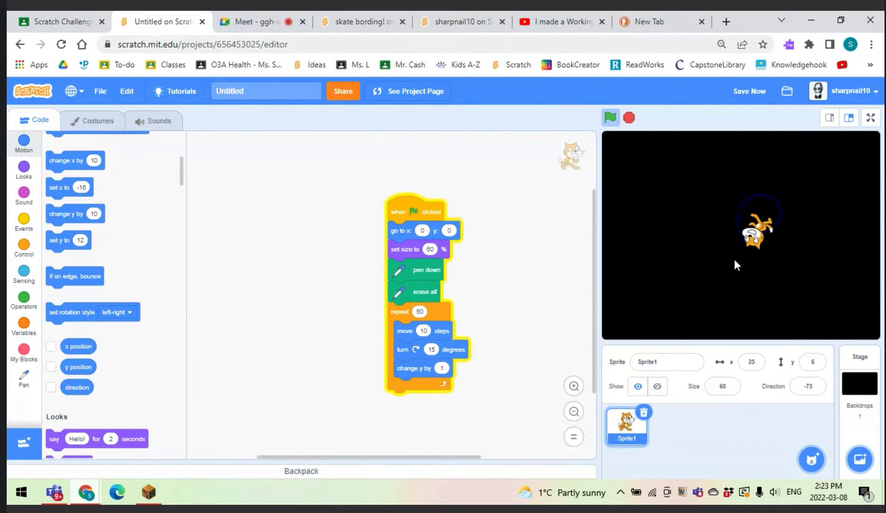
pyautogui.click(610, 118)
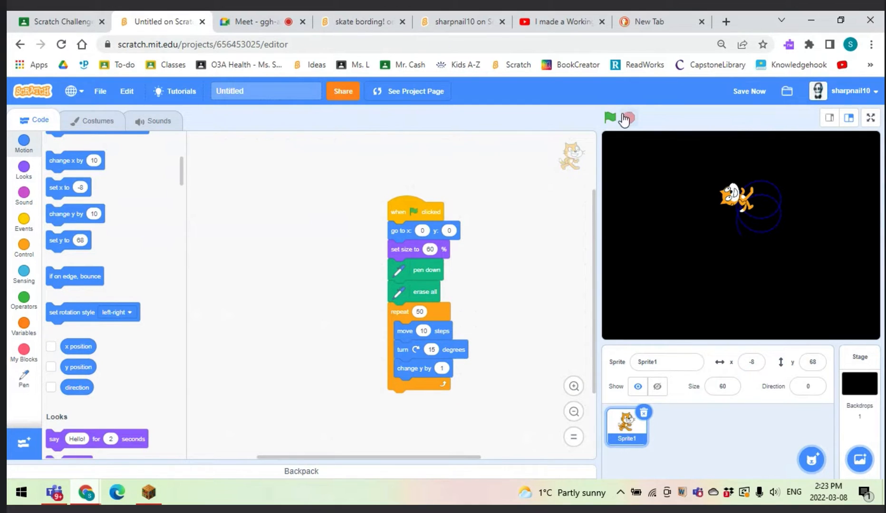
pyautogui.moveTo(421, 368); pyautogui.dragTo(202, 351)
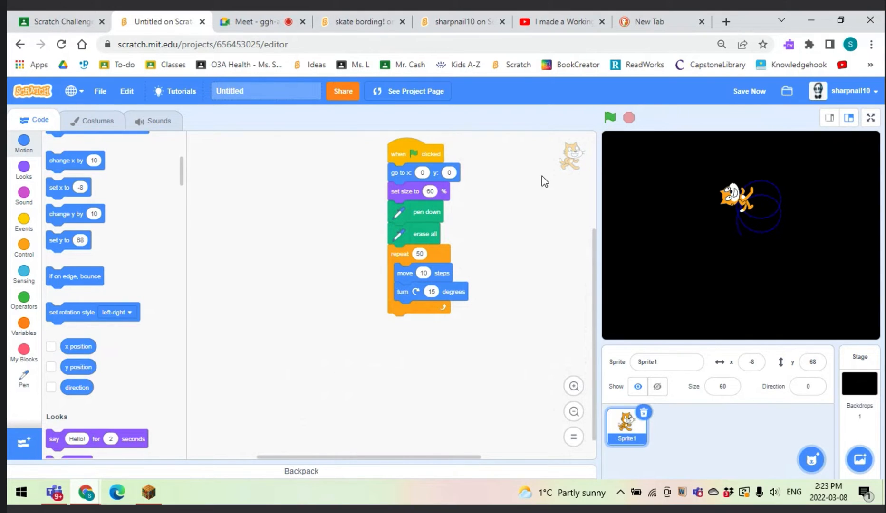
pyautogui.moveTo(762, 210)
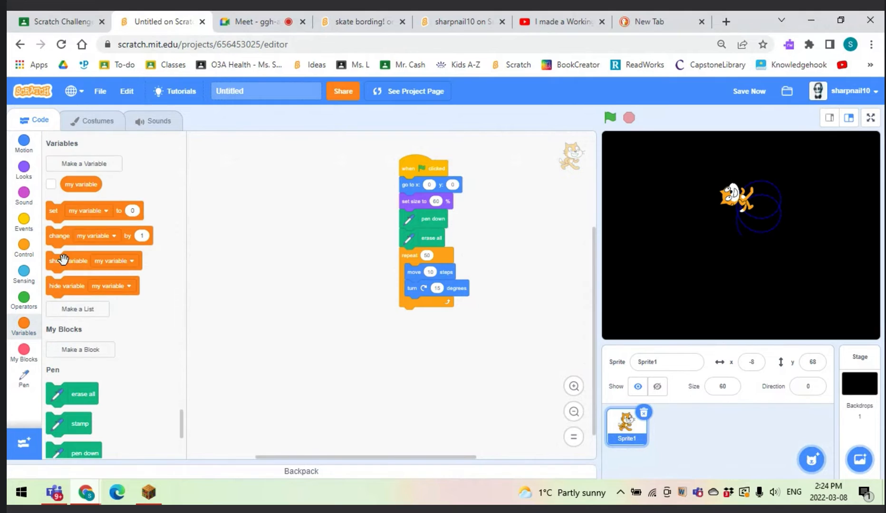
# Step: Create a variable named radease for this sprite only
pyautogui.click(84, 163)
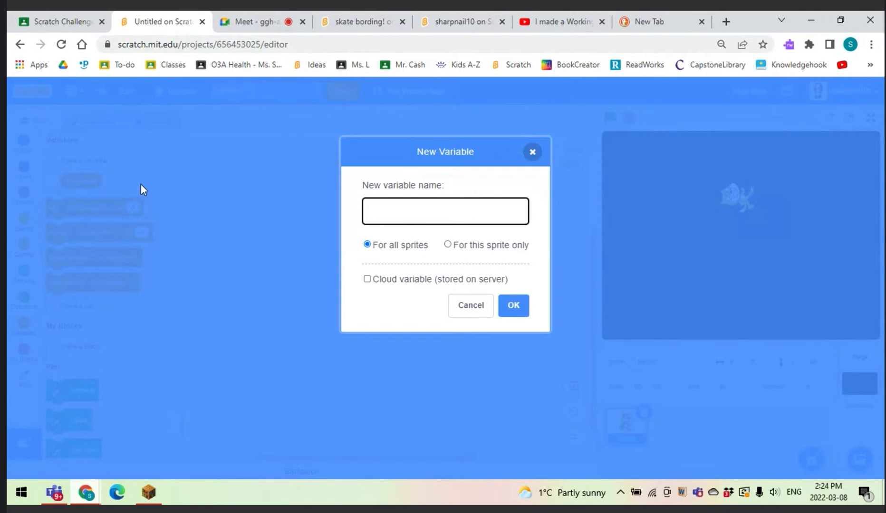
pyautogui.write('radease')
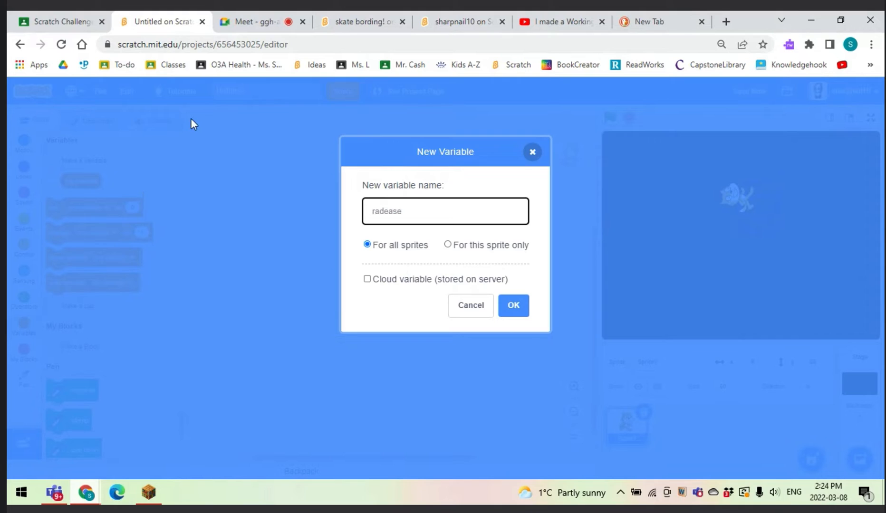
pyautogui.click(448, 245)
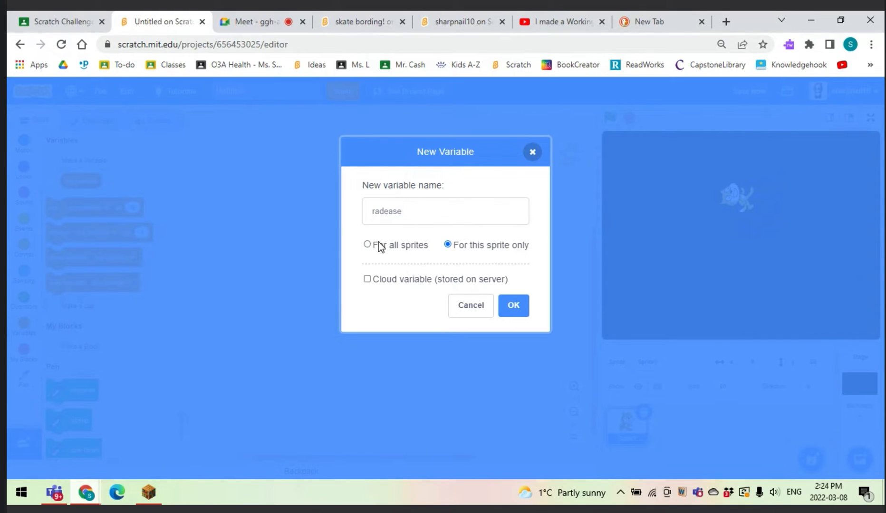
pyautogui.click(513, 306)
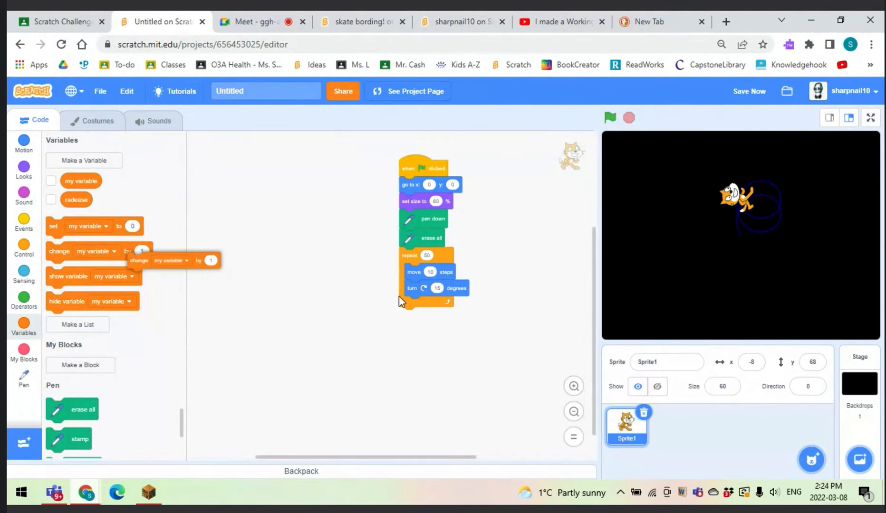
# Step: Add a change radease by 1 step at the end of the loop
pyautogui.moveTo(138, 260); pyautogui.dragTo(413, 306)
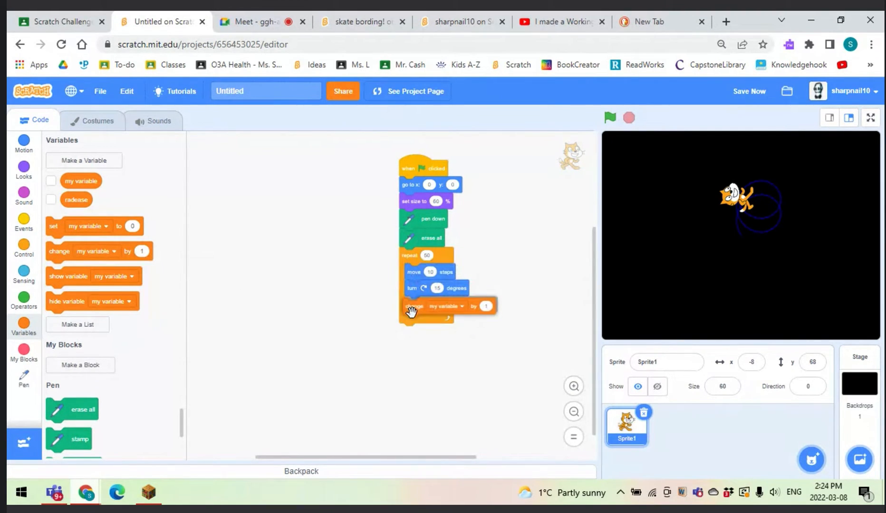
pyautogui.click(462, 304)
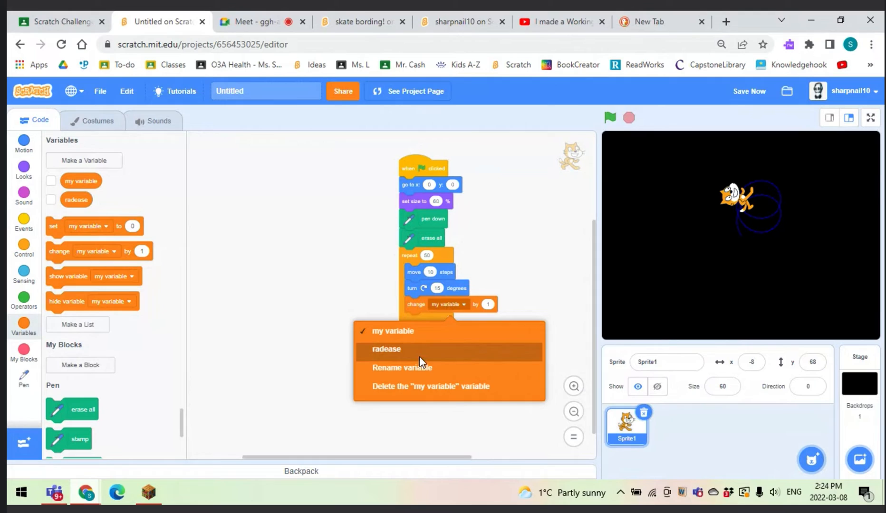
pyautogui.click(386, 349)
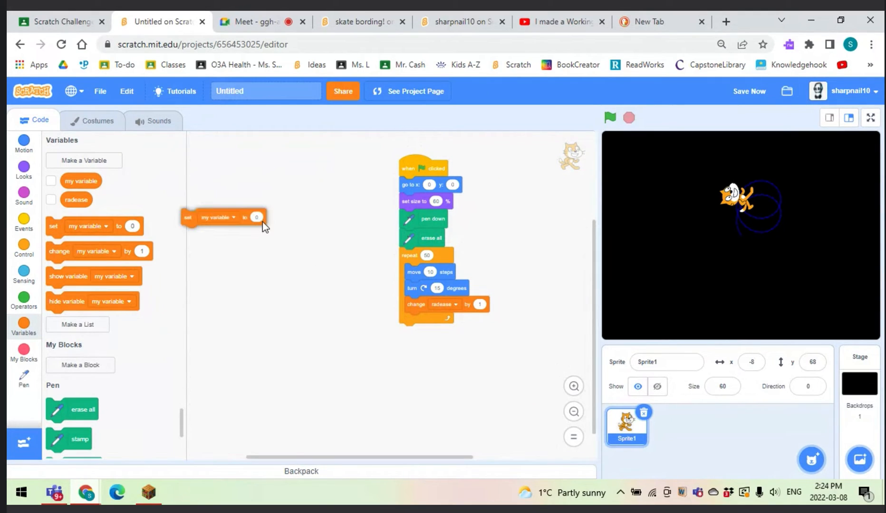
# Step: Set radease to 5 at the start, move radease steps, and run to draw a widening spiral
pyautogui.moveTo(221, 218); pyautogui.dragTo(440, 208)
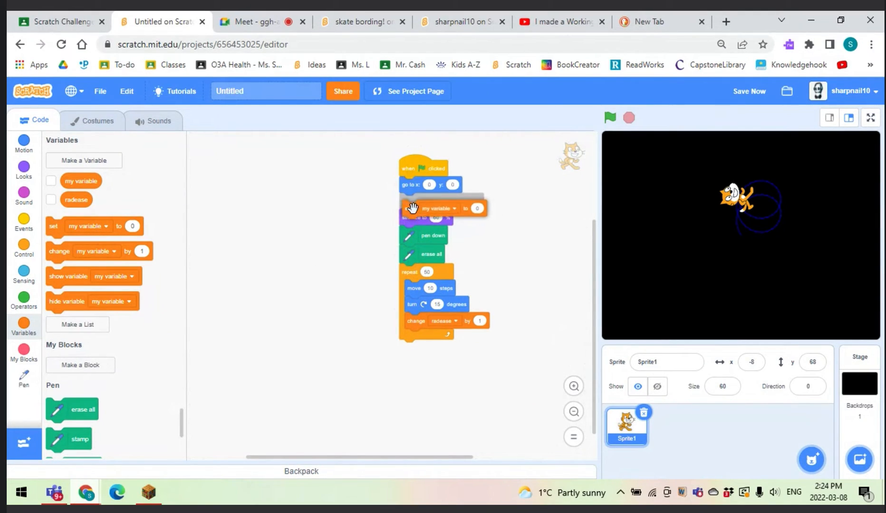
pyautogui.click(449, 208)
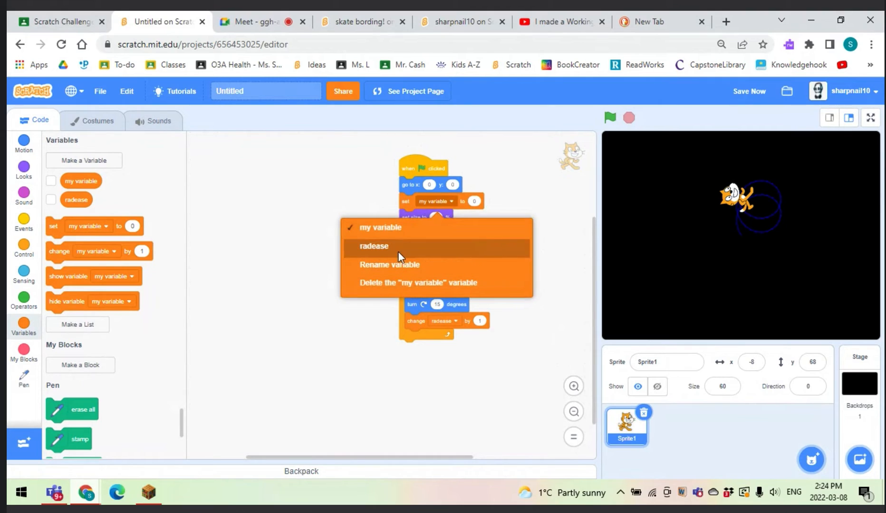
pyautogui.click(374, 246)
pyautogui.write('5')
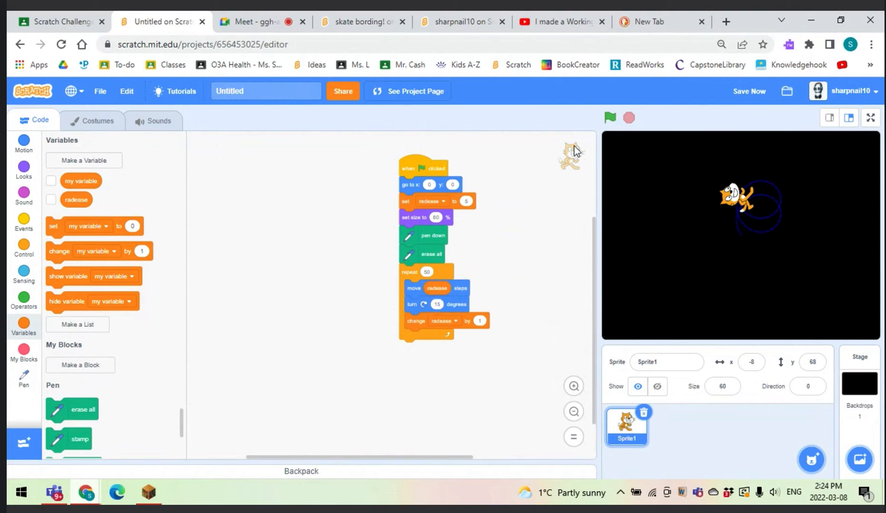
pyautogui.click(610, 117)
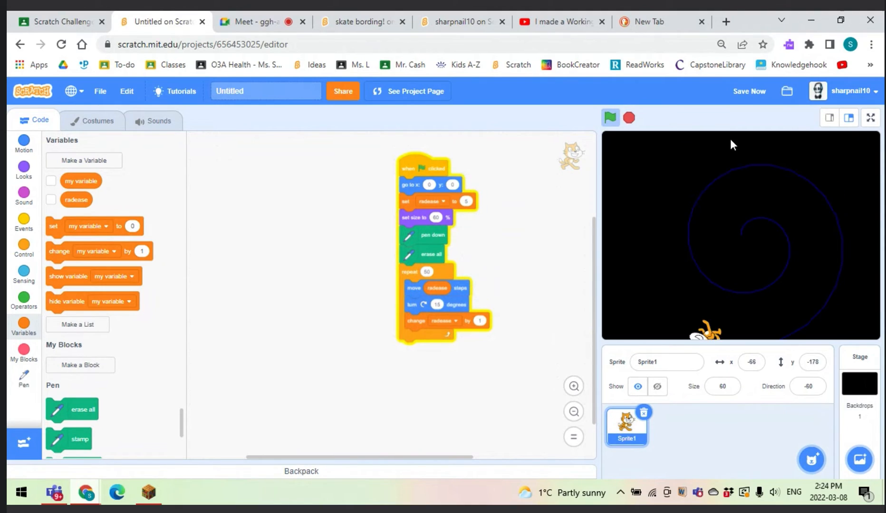
# Step: Change the loop's turn to 50 degrees and run it to draw a tight, many-sided spiral web
pyautogui.click(610, 117)
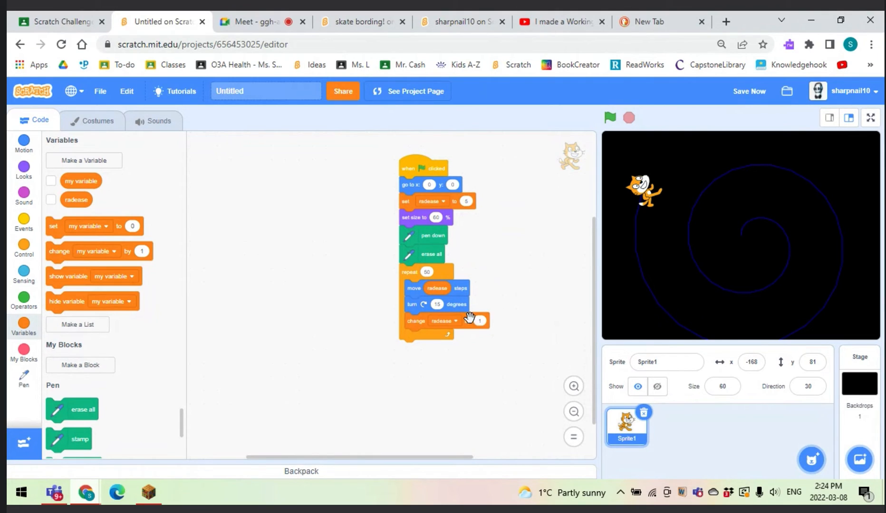
pyautogui.moveTo(505, 290)
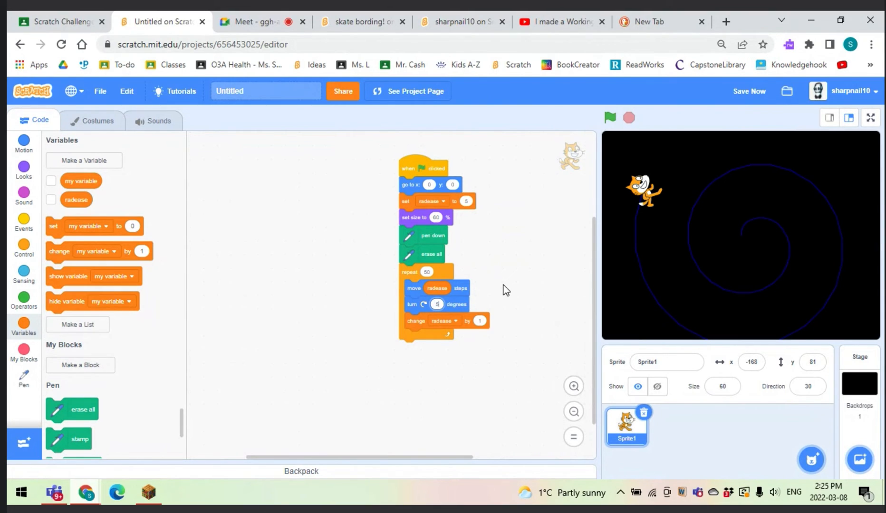
pyautogui.click(610, 117)
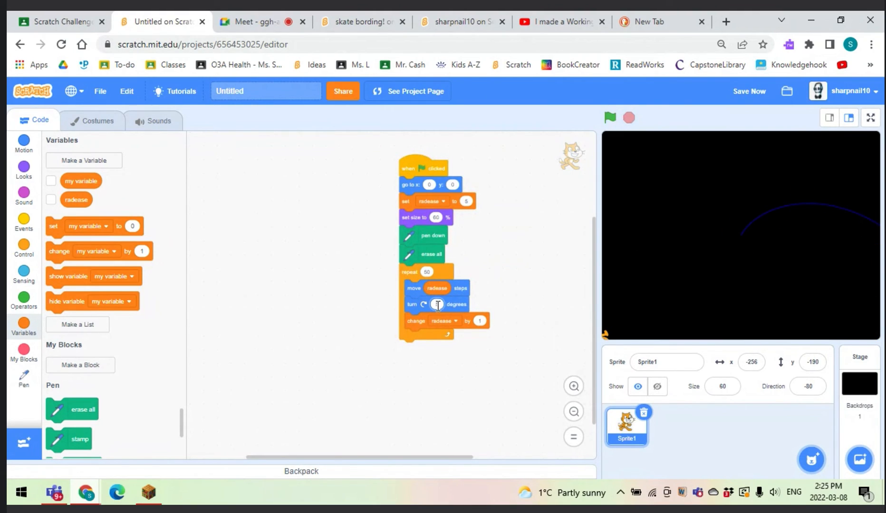
pyautogui.moveTo(481, 302)
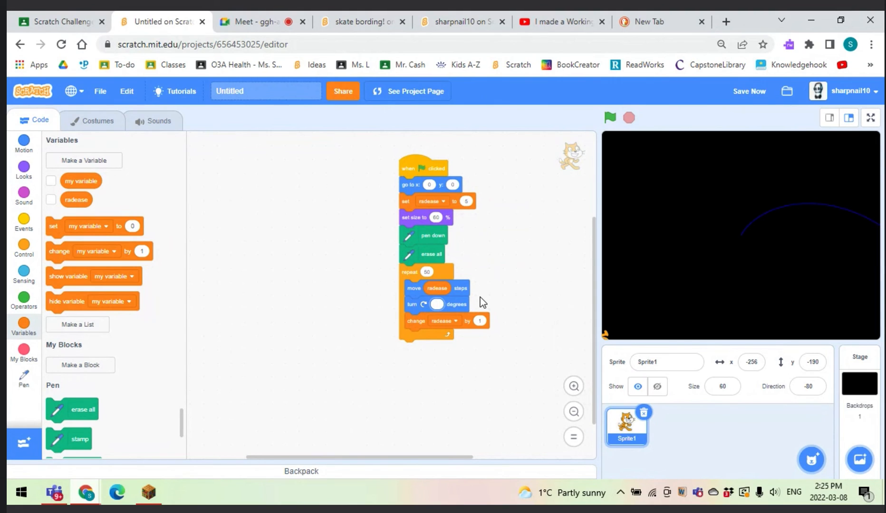
pyautogui.click(610, 117)
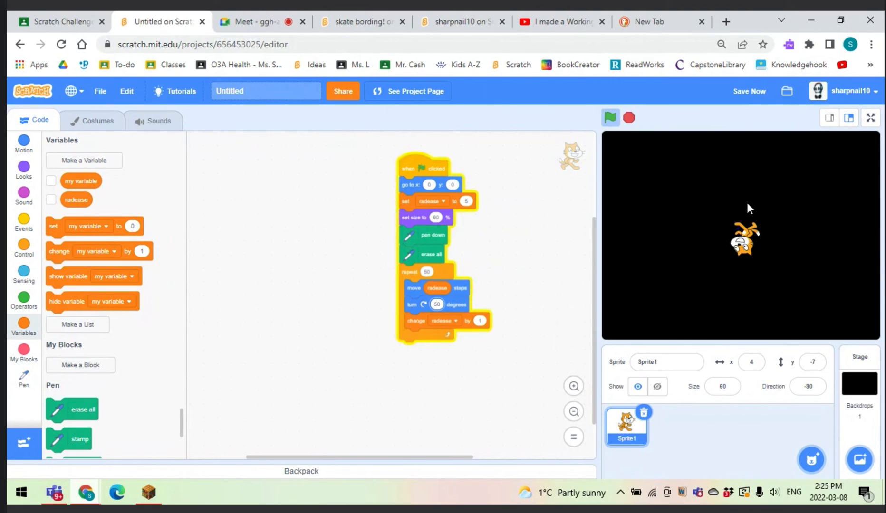
pyautogui.click(610, 117)
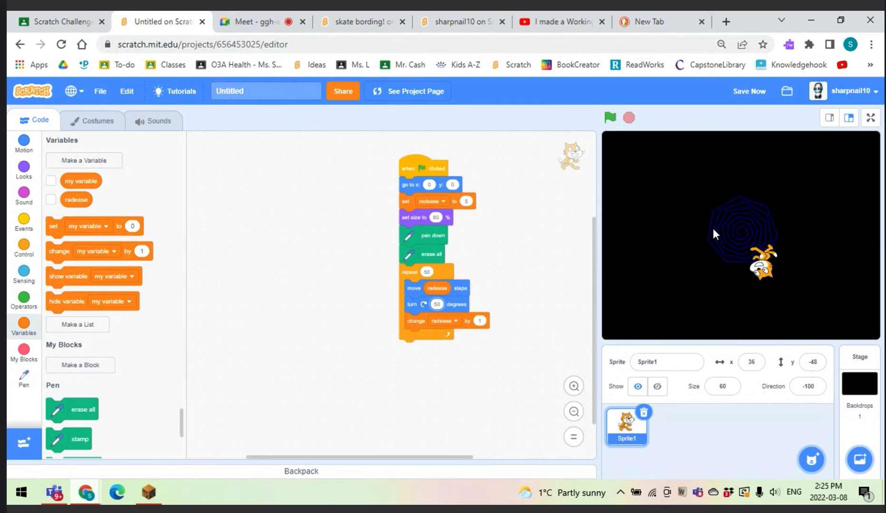
pyautogui.moveTo(734, 330)
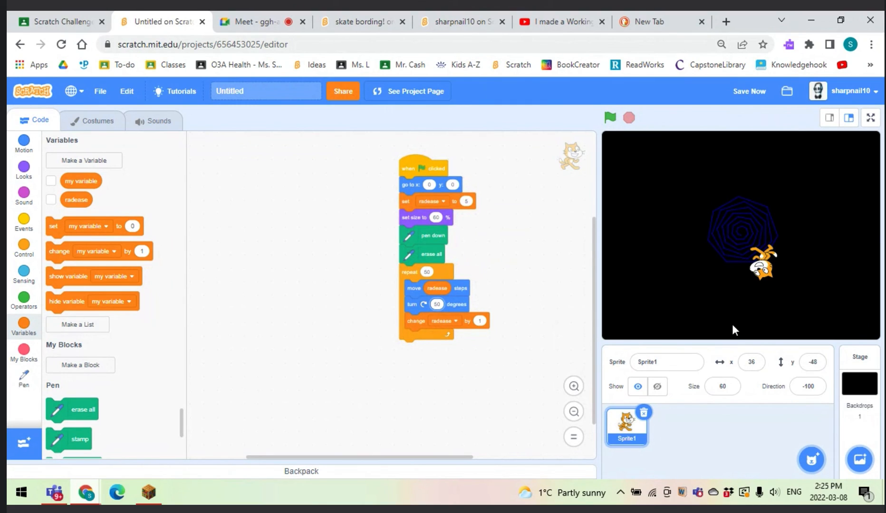
pyautogui.click(437, 305)
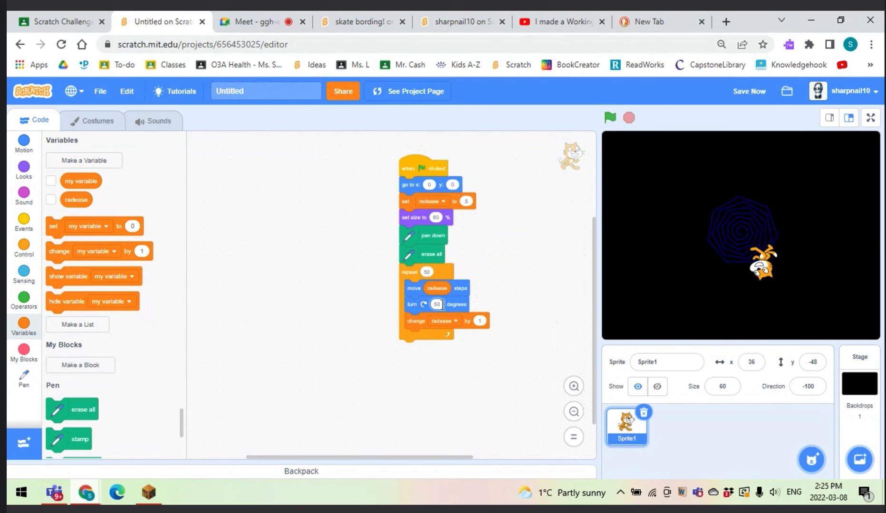